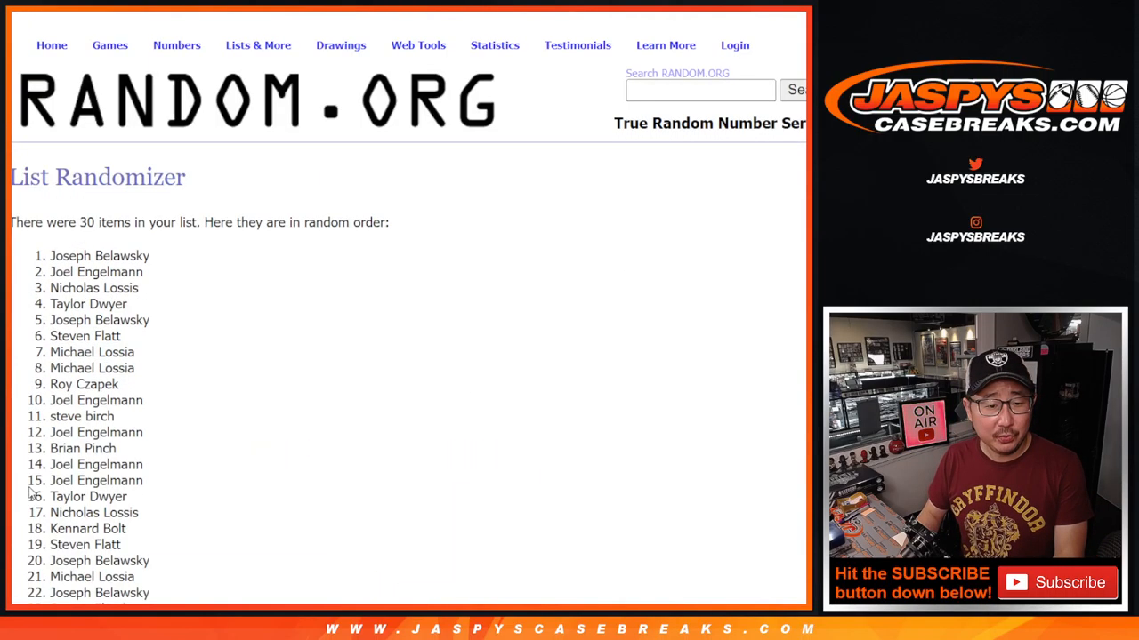
# Scroll down the List Randomizer results to reach the 30 shuffled participant names.
pyautogui.scroll(-3)
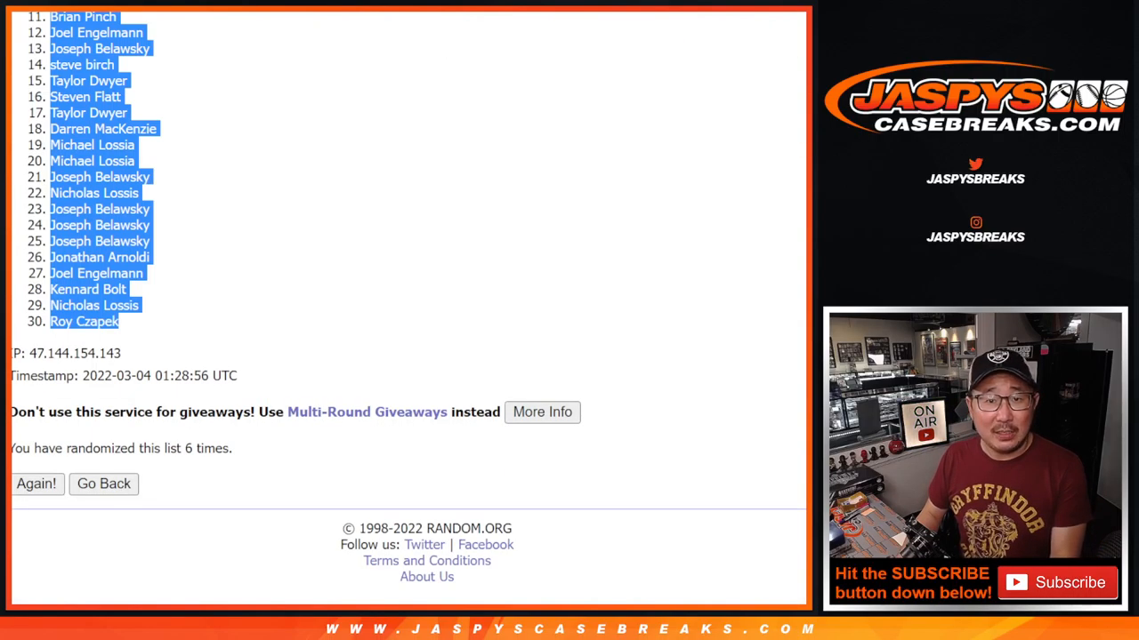
# Randomize the 30 MLB teams list and reshuffle it several times with Again!
pyautogui.click(103, 484)
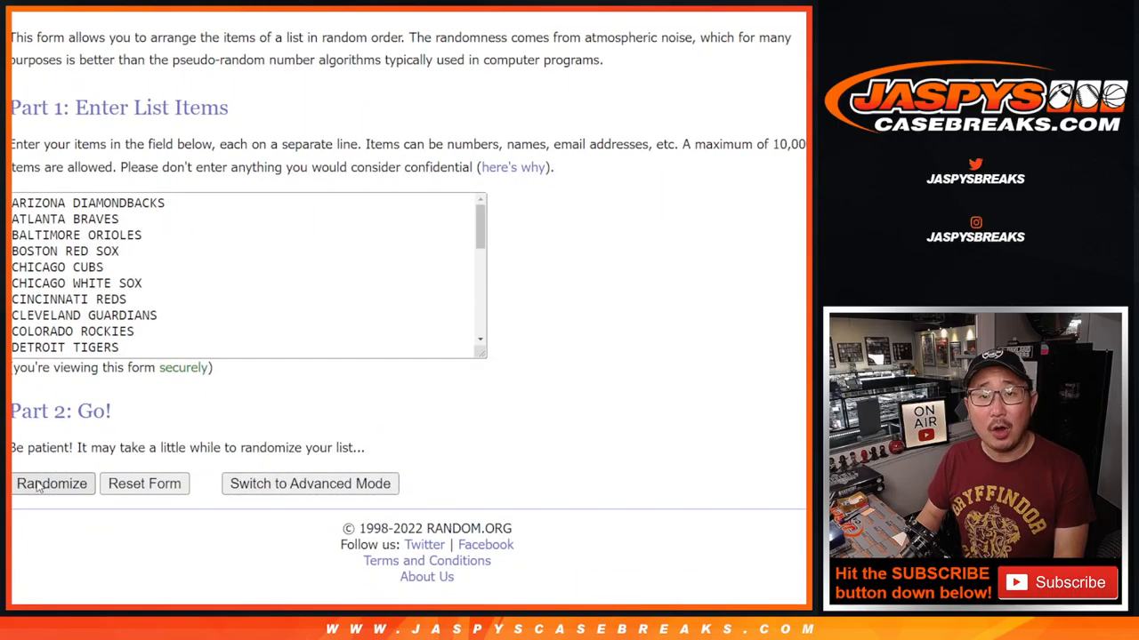
pyautogui.click(51, 484)
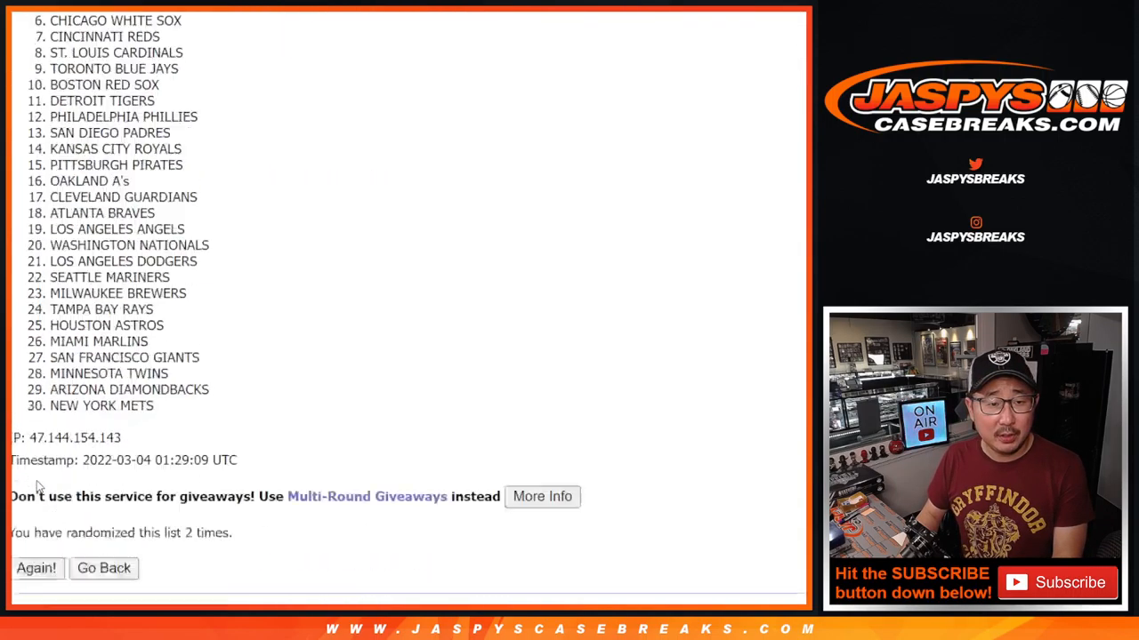
pyautogui.click(35, 570)
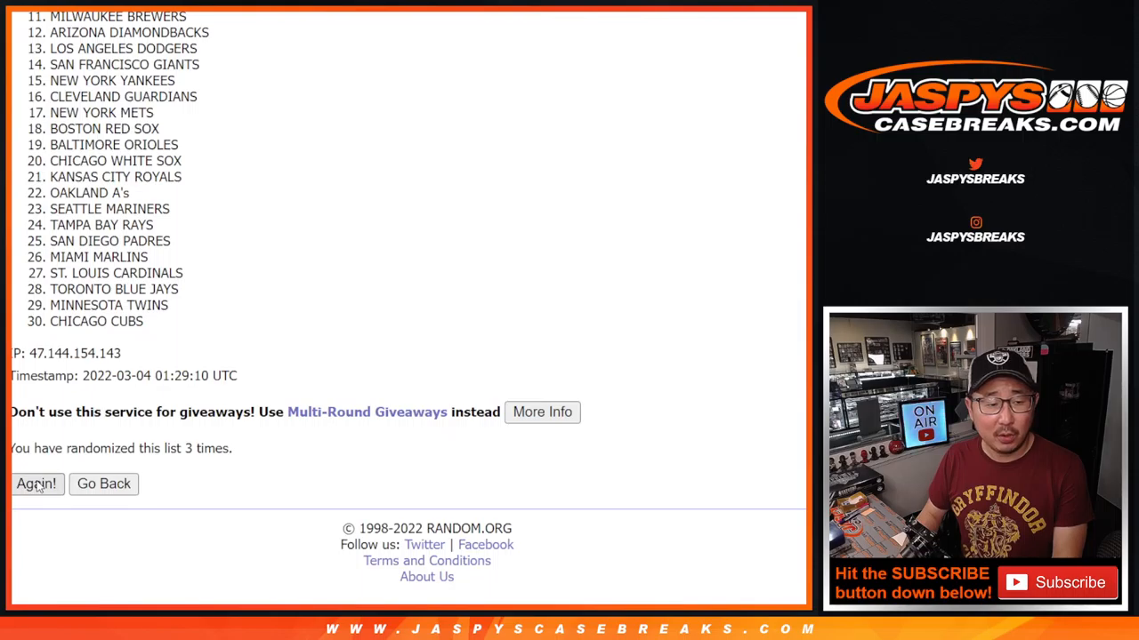
pyautogui.click(35, 484)
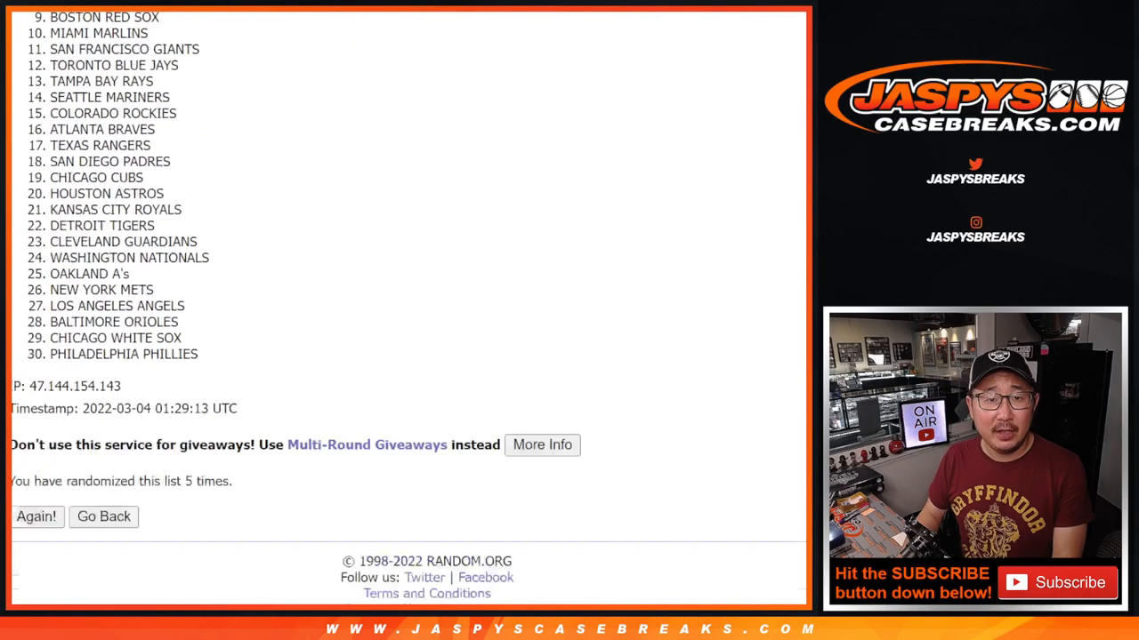
pyautogui.scroll(-3)
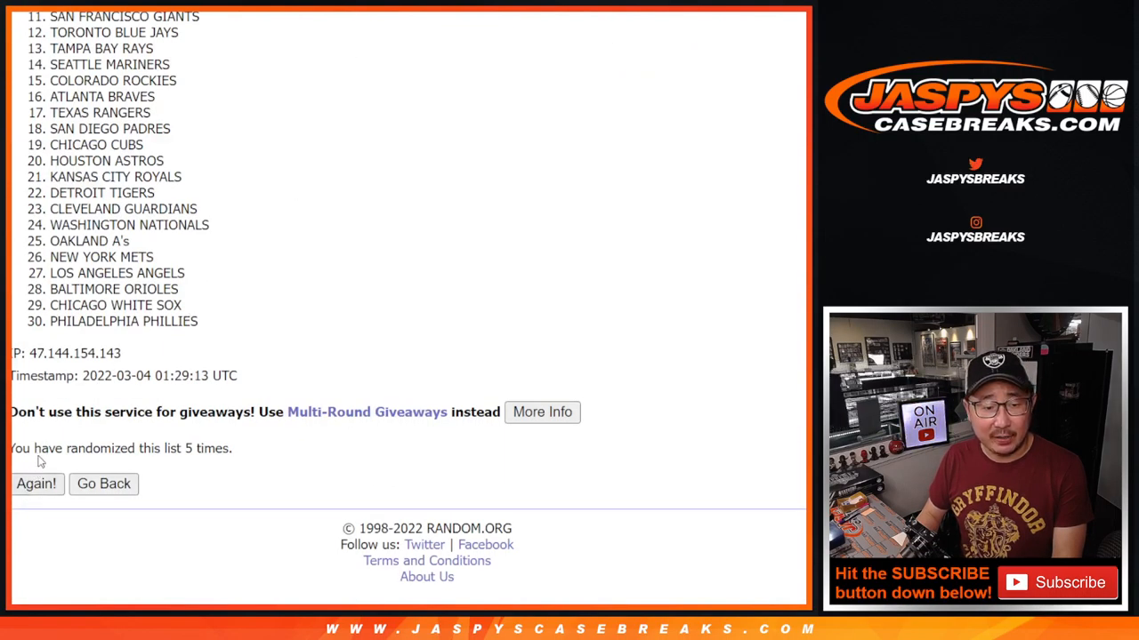
pyautogui.click(35, 484)
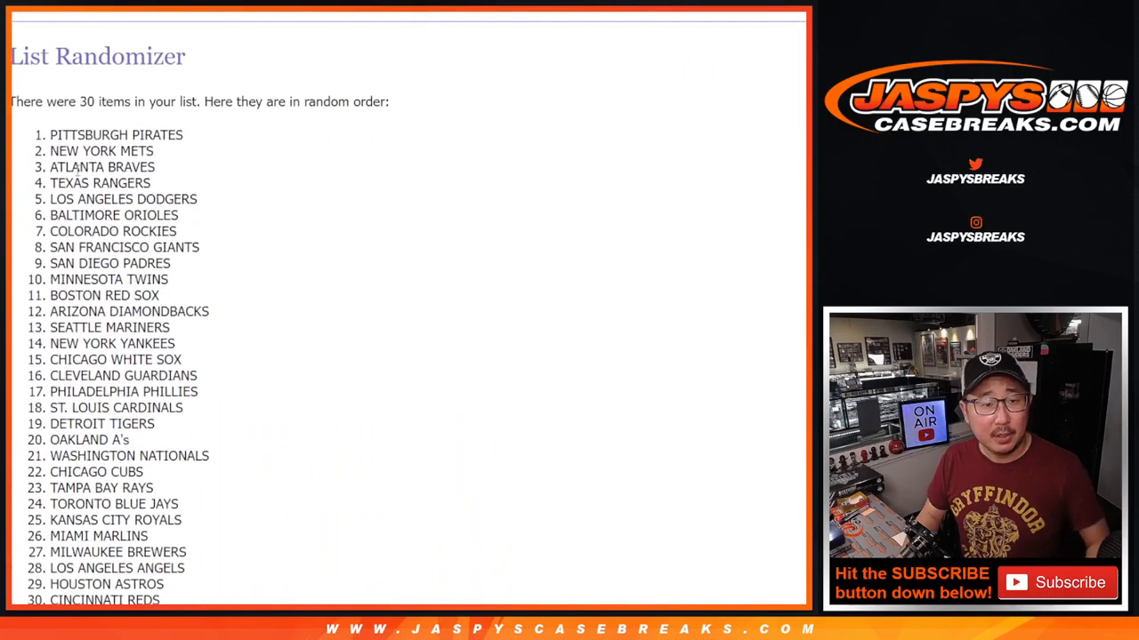
# Zoom the sheet, widen column A for full names and review the first fifteen name-team pairings.
pyautogui.scroll(-3)
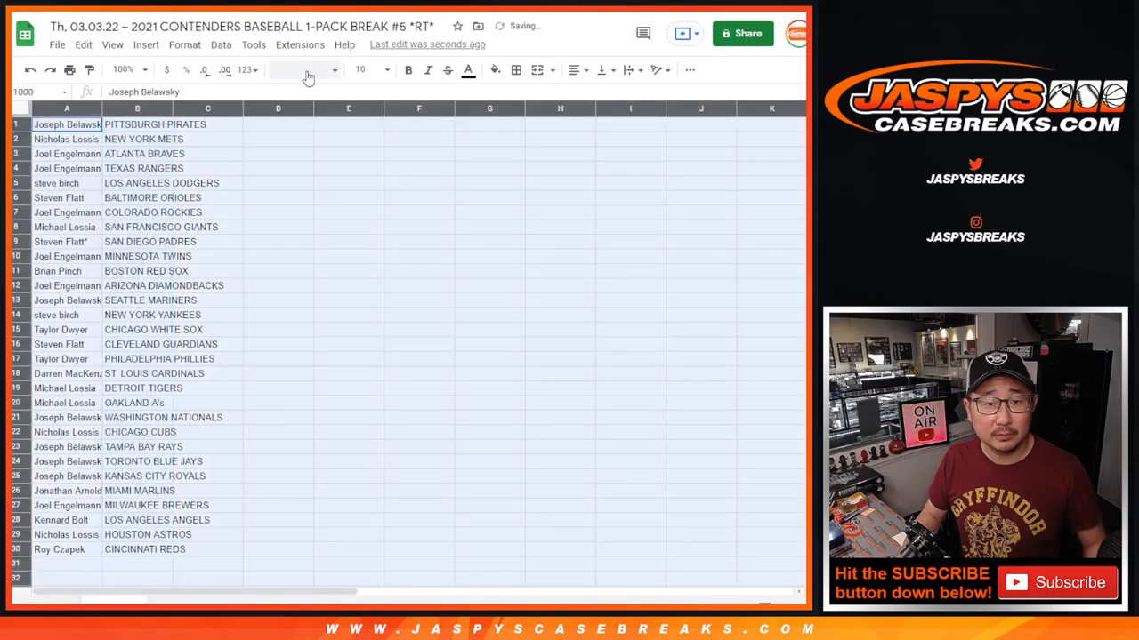
pyautogui.click(364, 69)
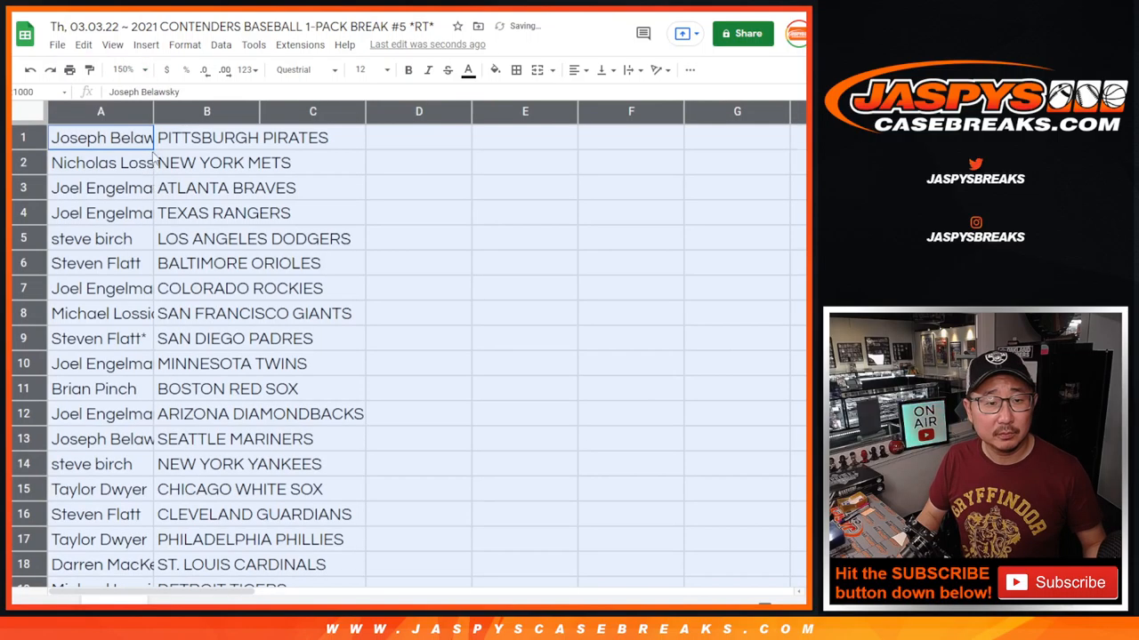
pyautogui.moveTo(151, 110); pyautogui.dragTo(217, 110)
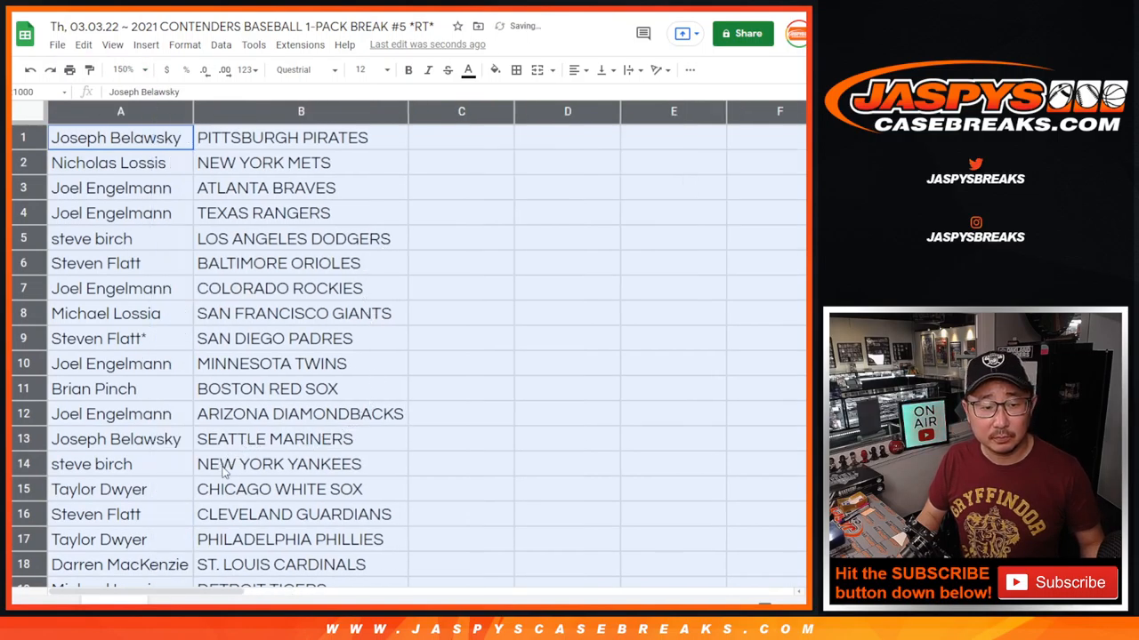
pyautogui.moveTo(115, 137); pyautogui.dragTo(301, 490)
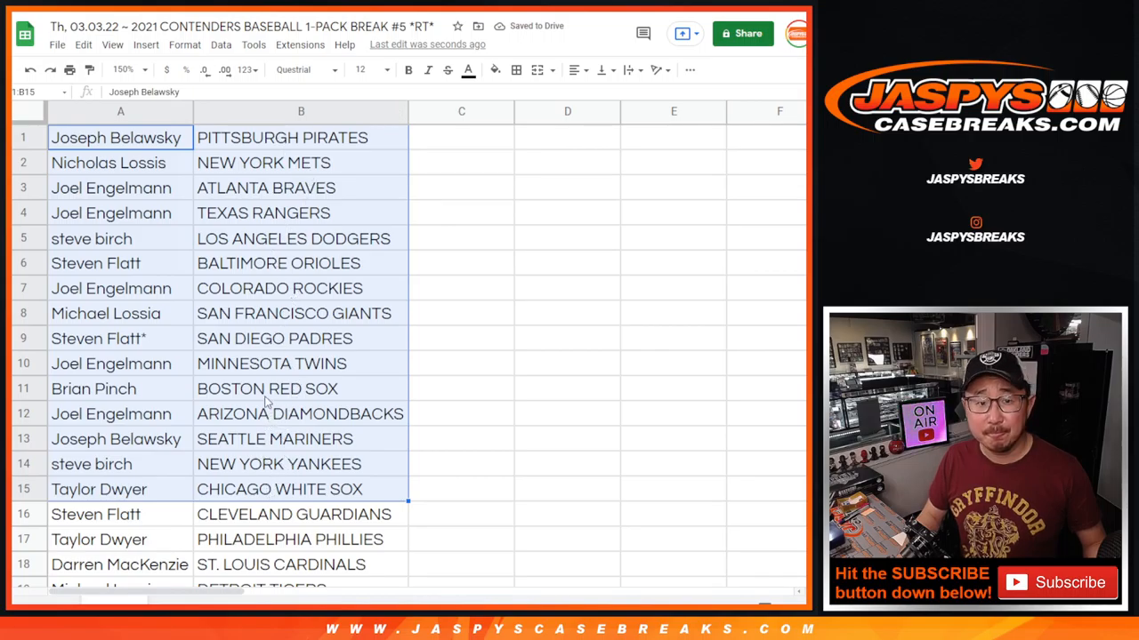
pyautogui.scroll(-3)
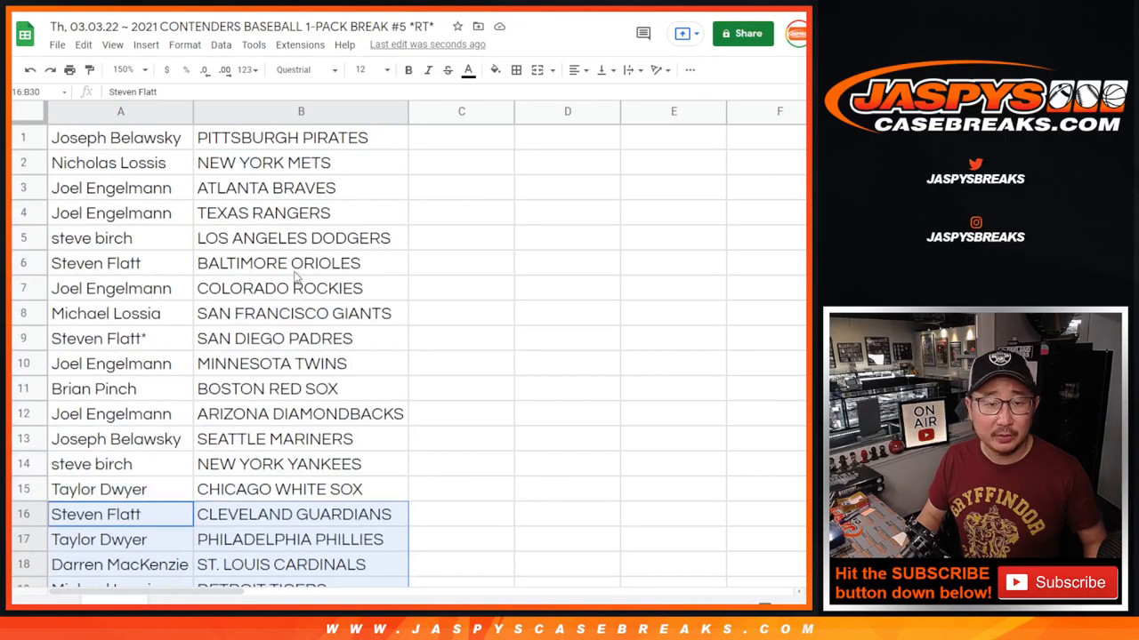
pyautogui.click(121, 70)
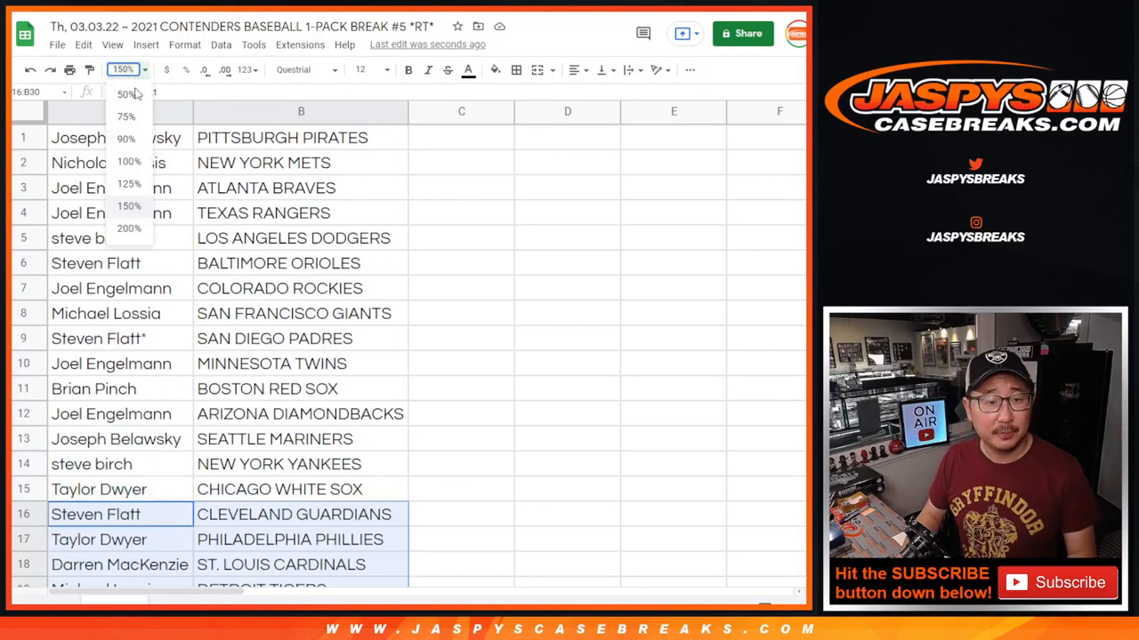
# Sort the whole sheet A to Z by the team column and proceed to print it.
pyautogui.rightClick(178, 110)
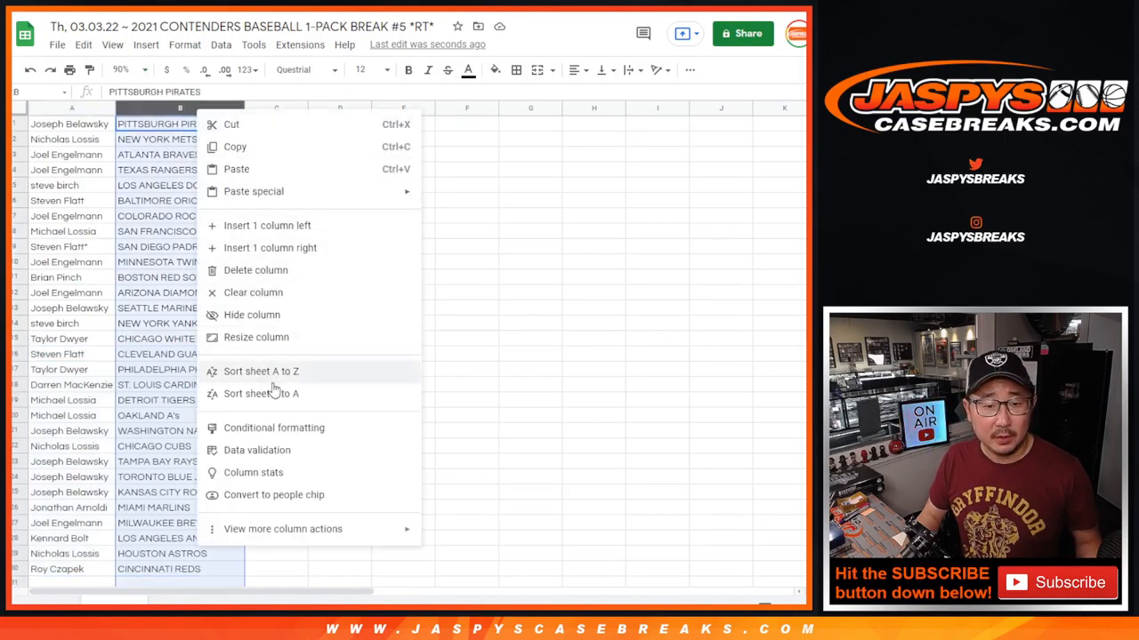
pyautogui.click(259, 372)
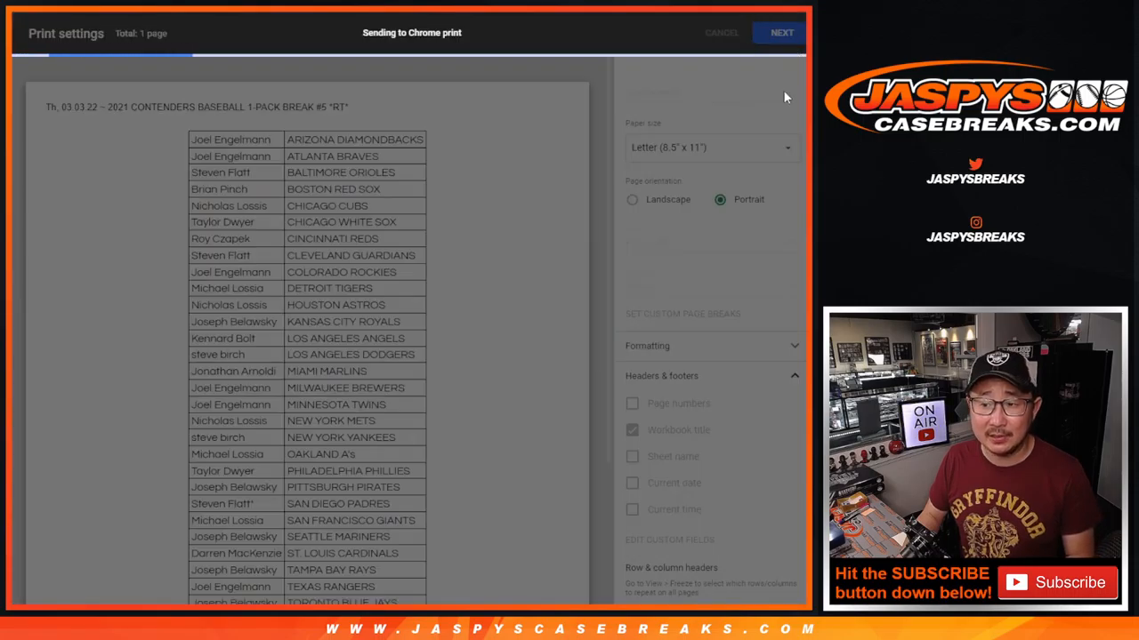
pyautogui.click(723, 32)
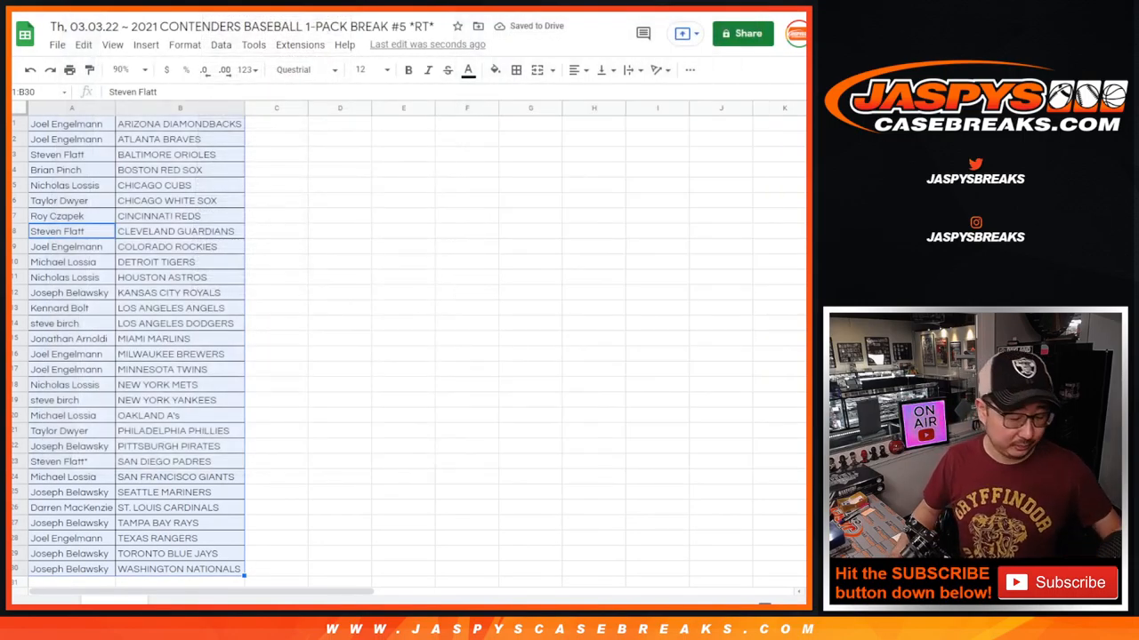
pyautogui.click(71, 124)
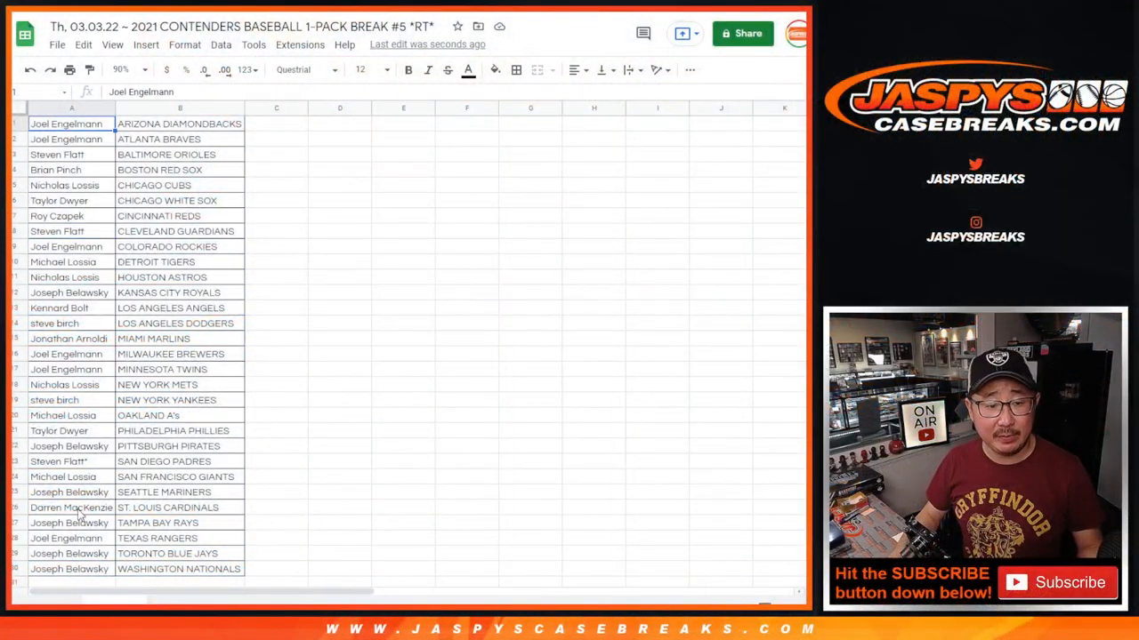
pyautogui.scroll(-3)
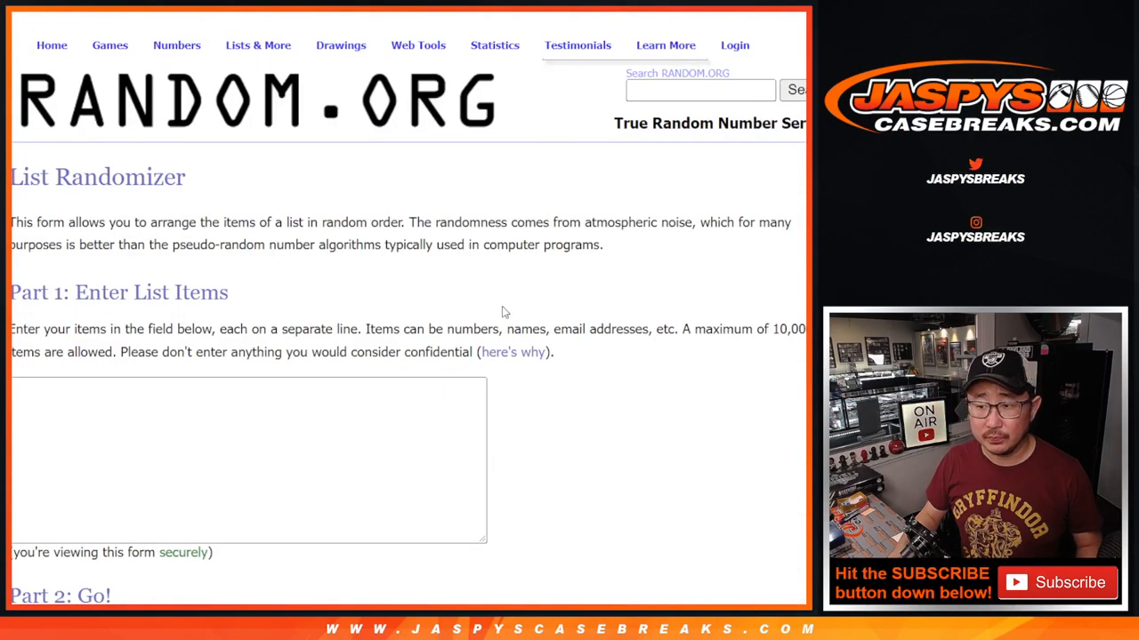
pyautogui.write('Joel Engelmann')
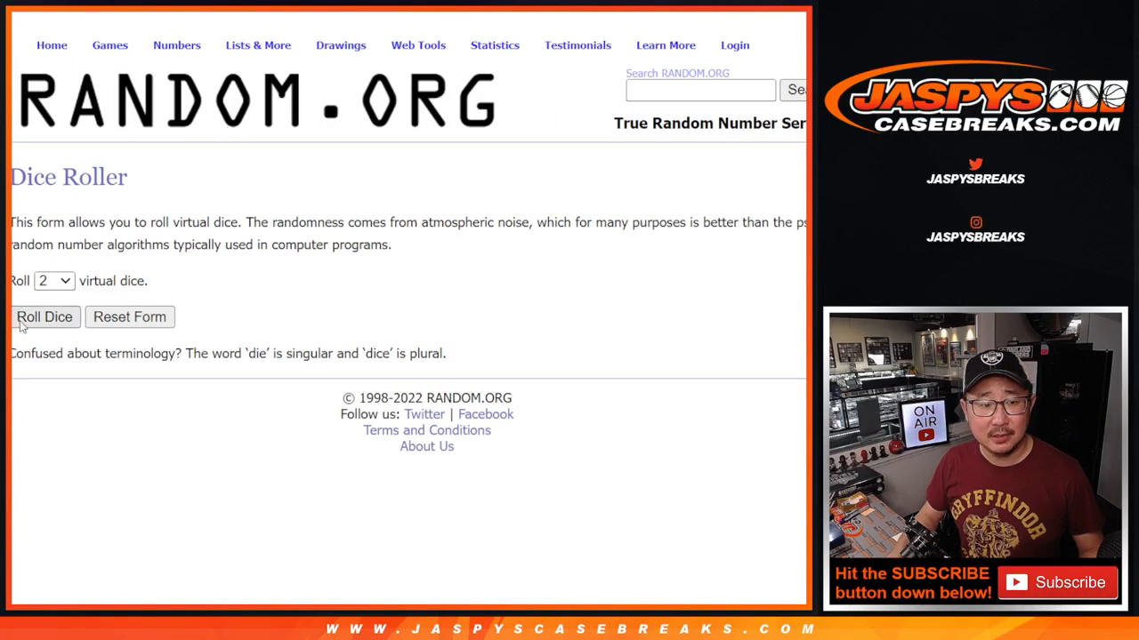
# Roll the two virtual dice on the Dice Roller page.
pyautogui.click(45, 316)
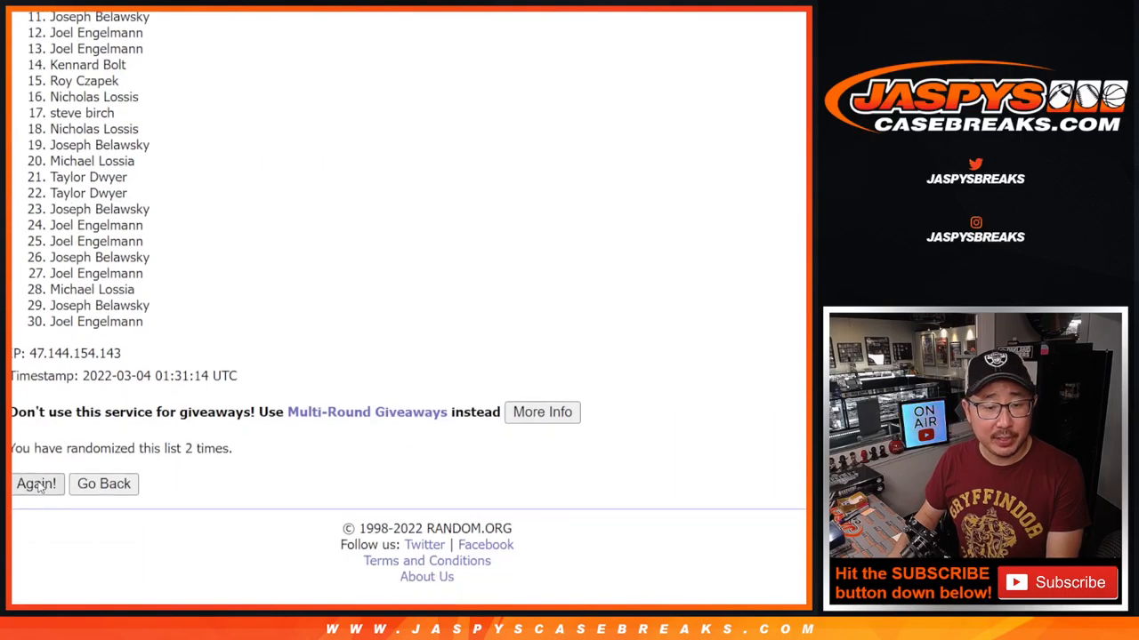
# Reshuffle the participant name list until it shows randomized 5 times.
pyautogui.click(35, 484)
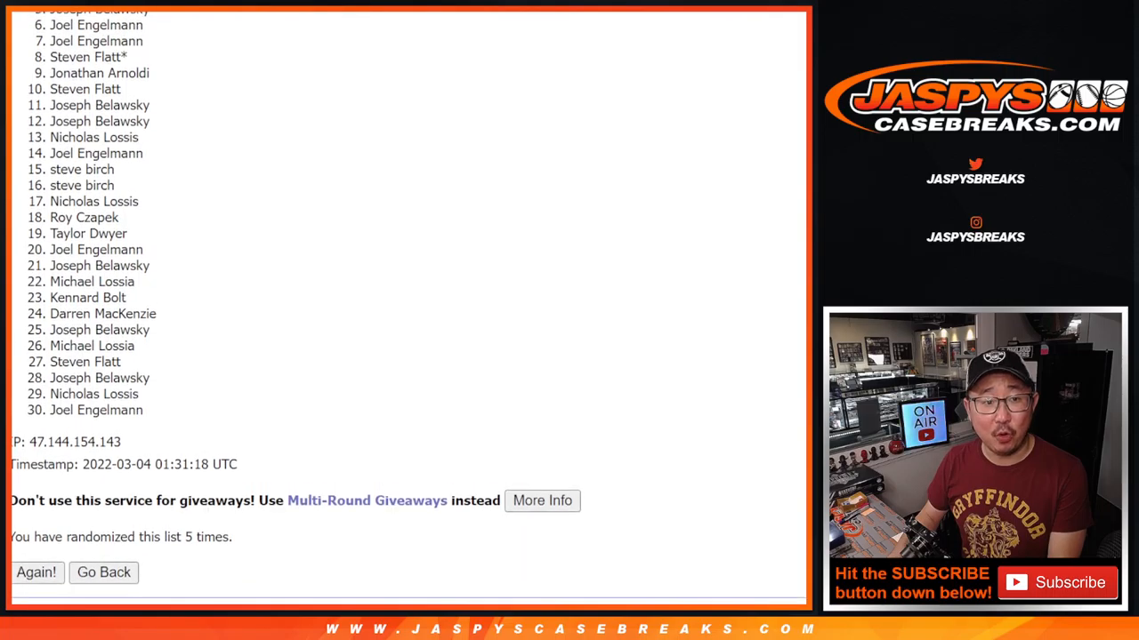
pyautogui.scroll(-3)
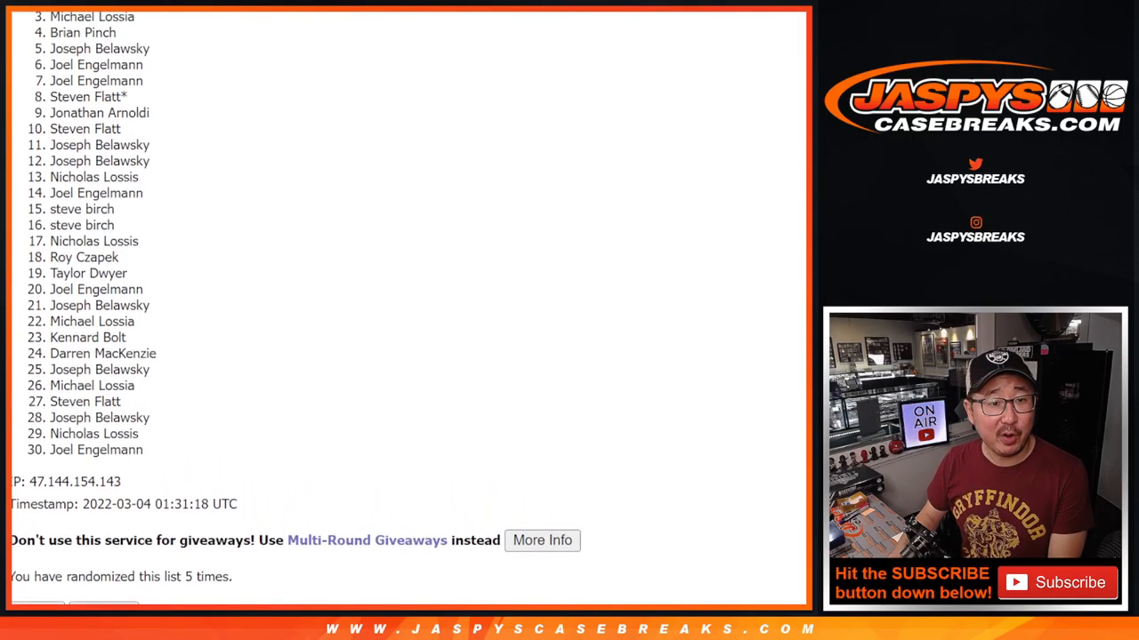